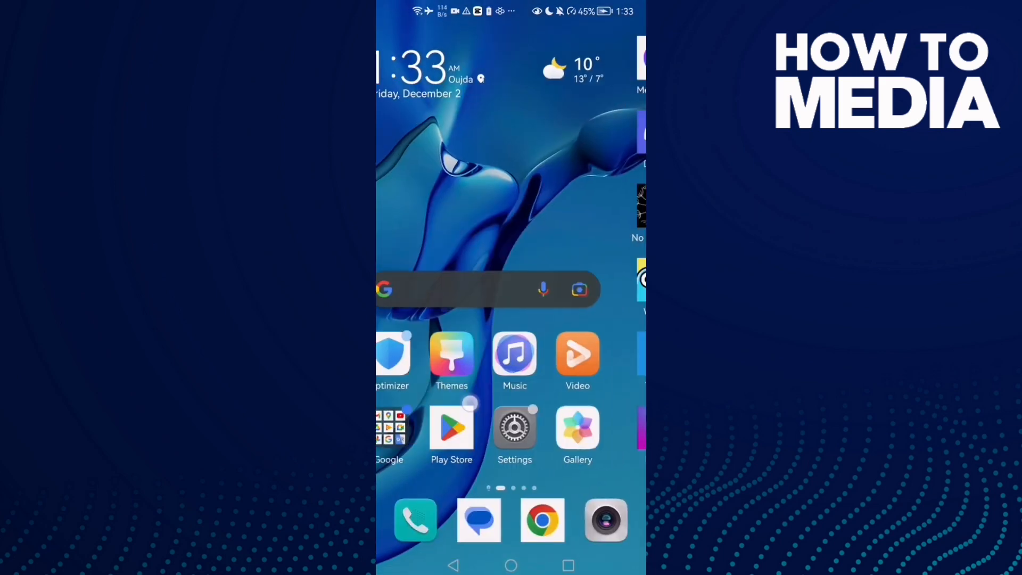
scroll("left", 3)
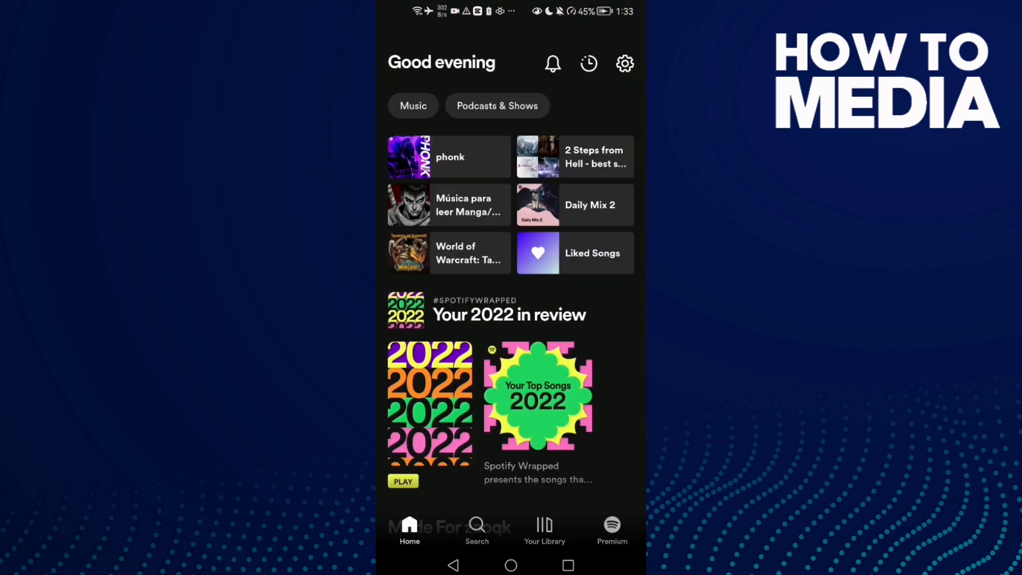
scroll("down", 3)
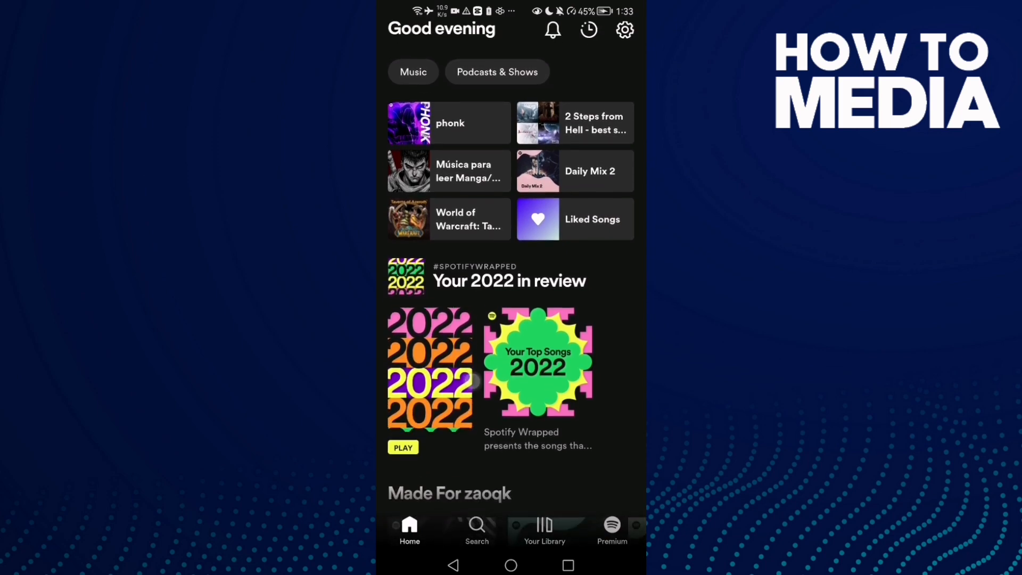
scroll("down", 3)
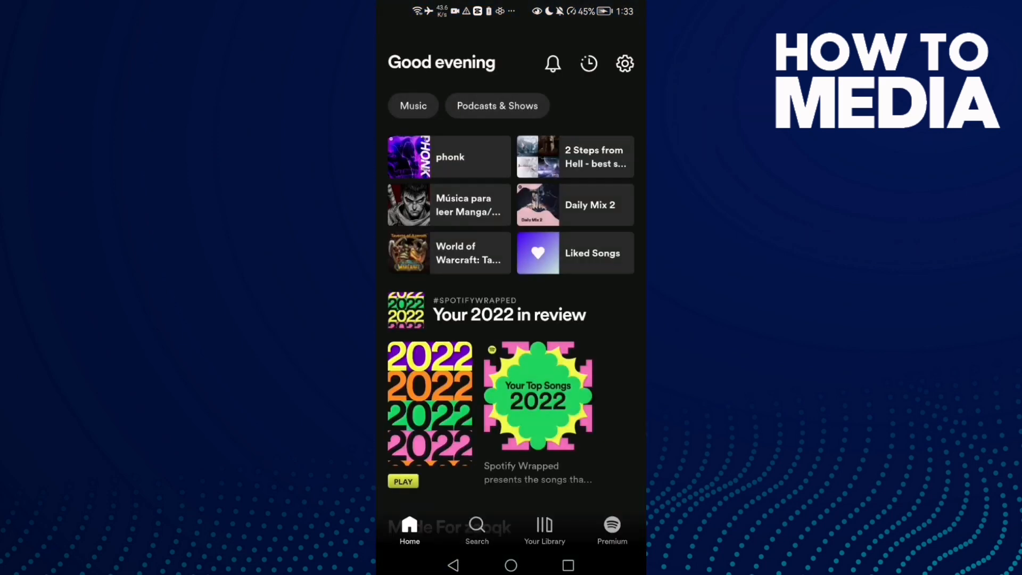
scroll("down", 3)
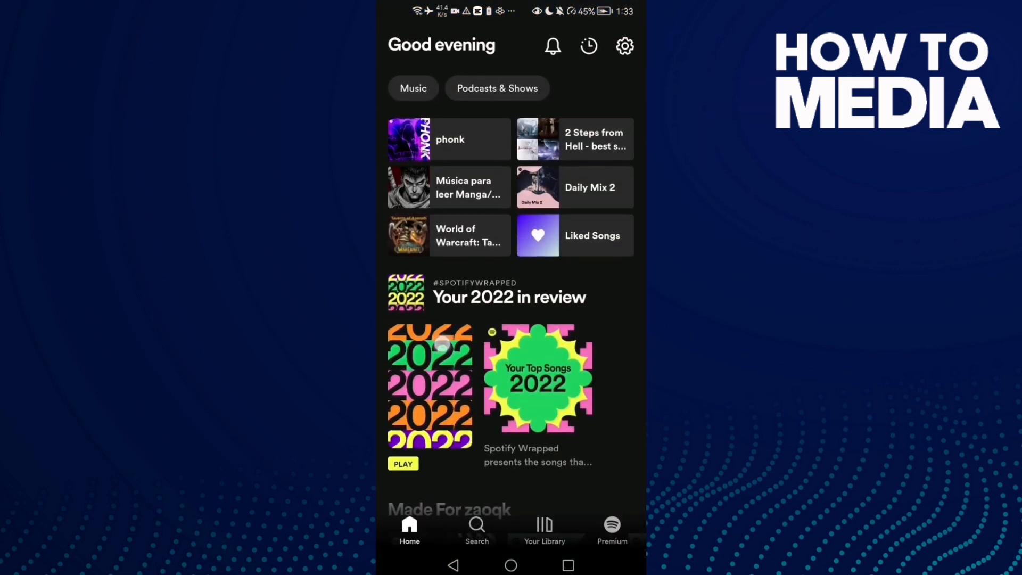